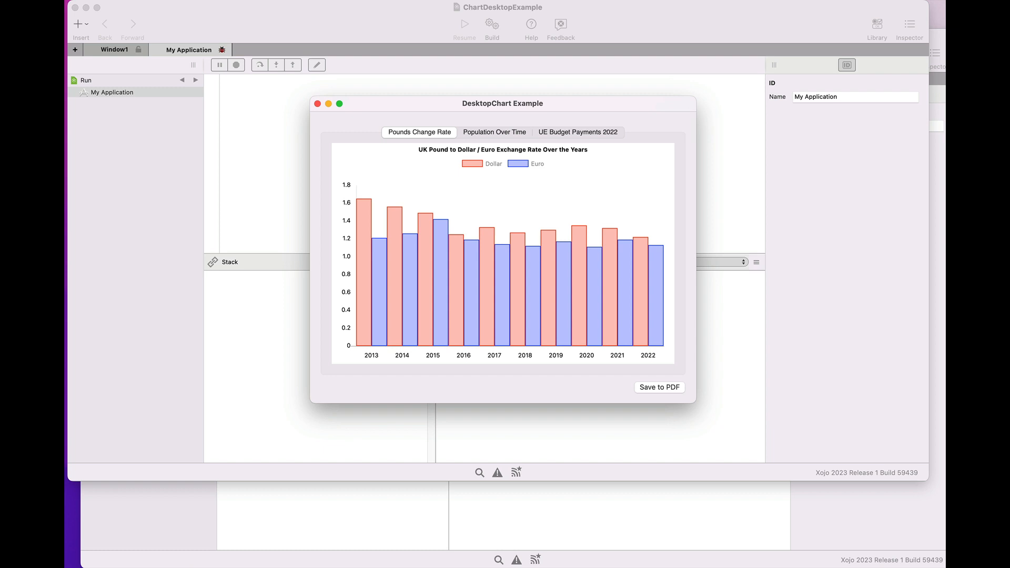
pyautogui.moveTo(640, 106)
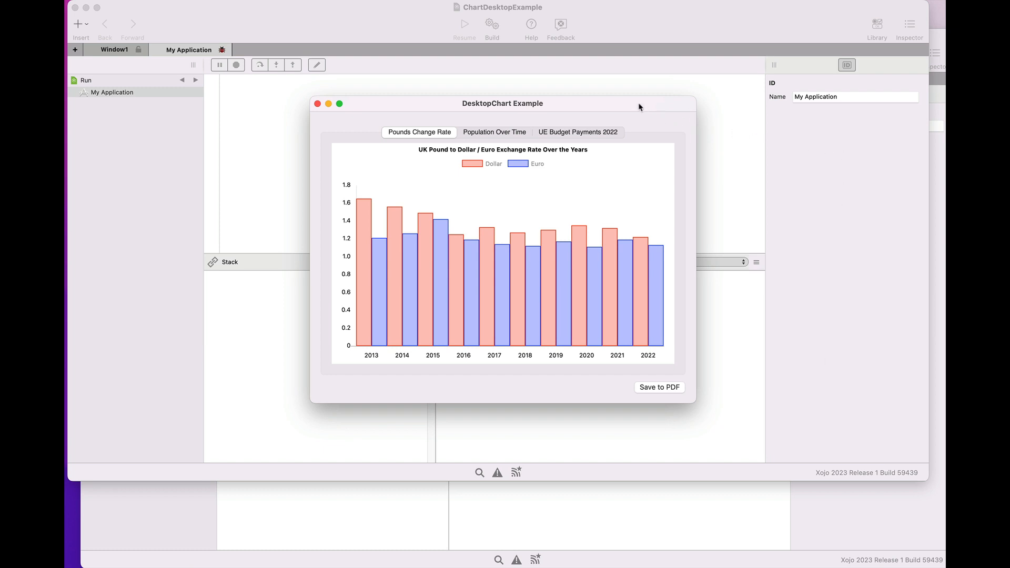
pyautogui.moveTo(636, 107)
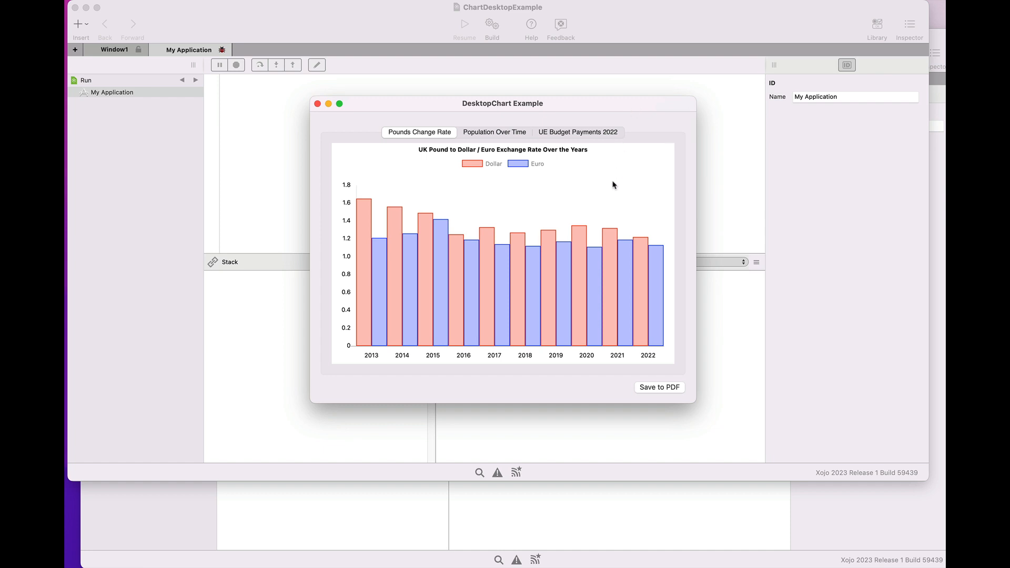
pyautogui.moveTo(473, 191)
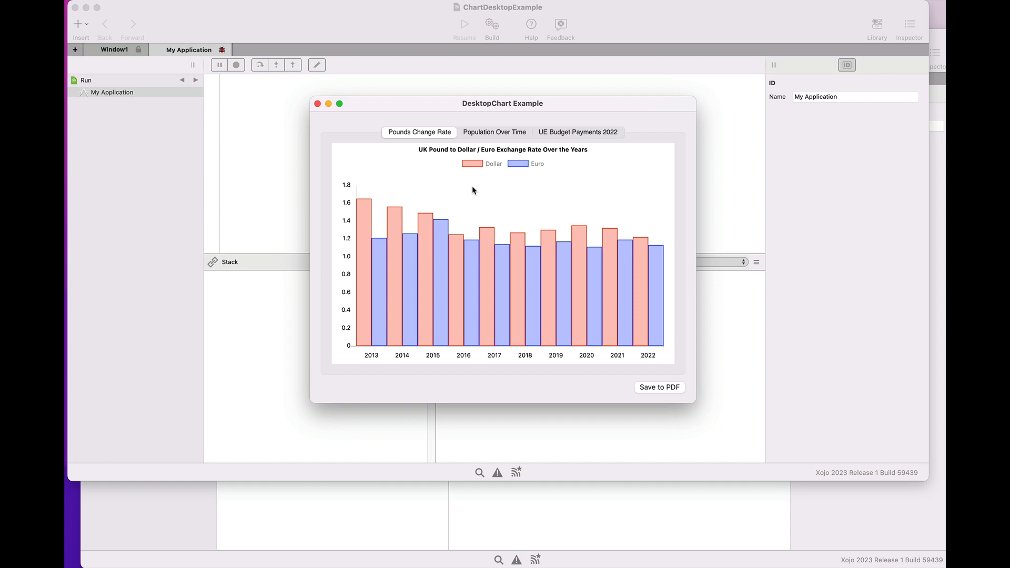
pyautogui.moveTo(452, 188)
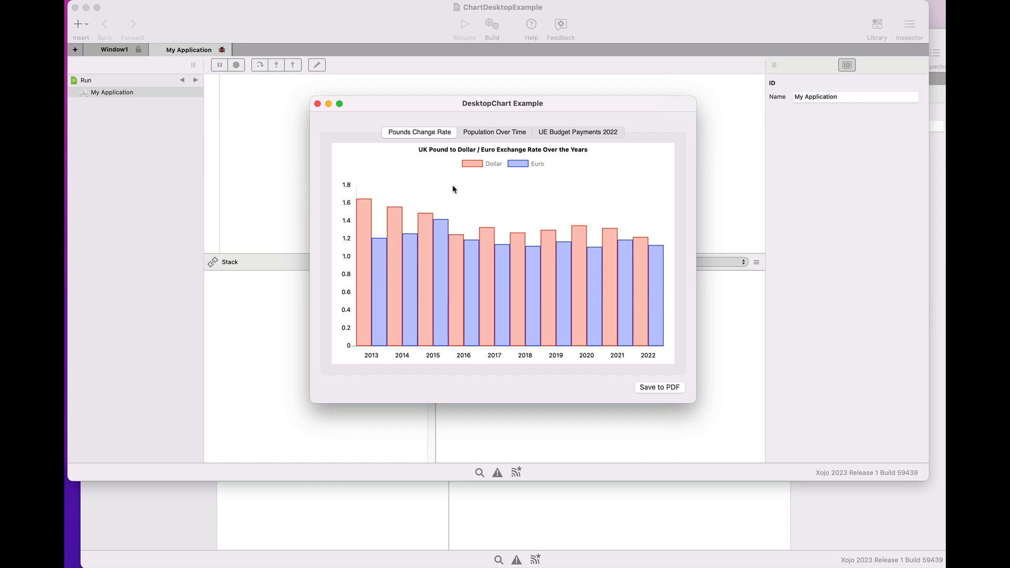
pyautogui.moveTo(378, 248)
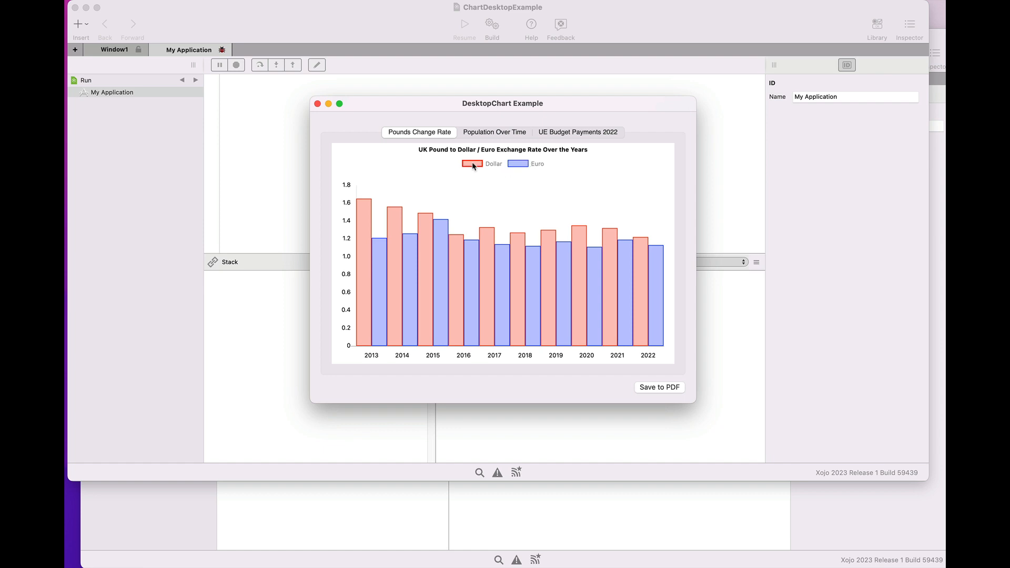
# Toggle the Dollar series off and on, then shrink and enlarge the window so the chart rescales
pyautogui.click(478, 163)
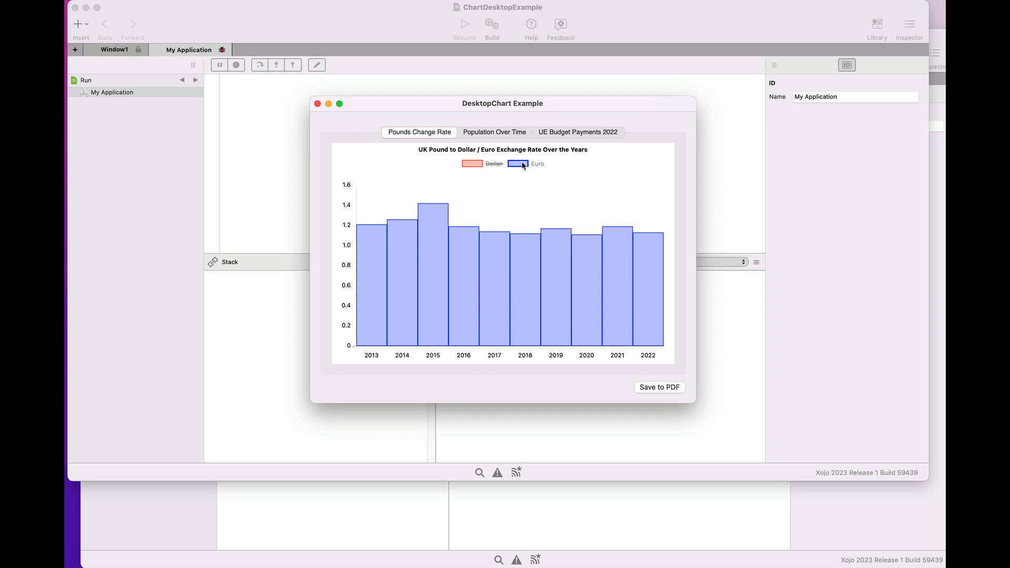
pyautogui.click(516, 164)
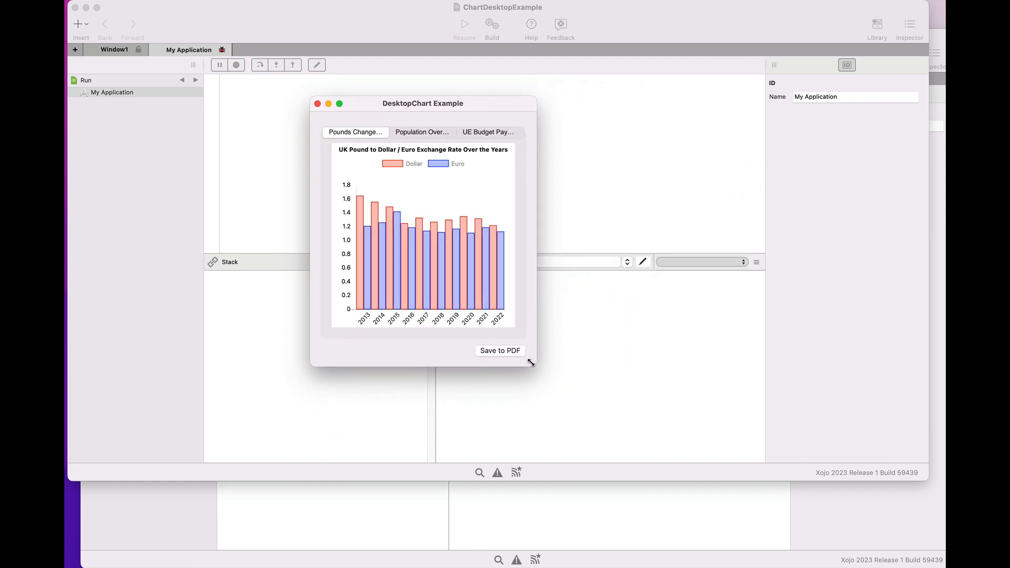
pyautogui.moveTo(530, 361); pyautogui.dragTo(519, 288)
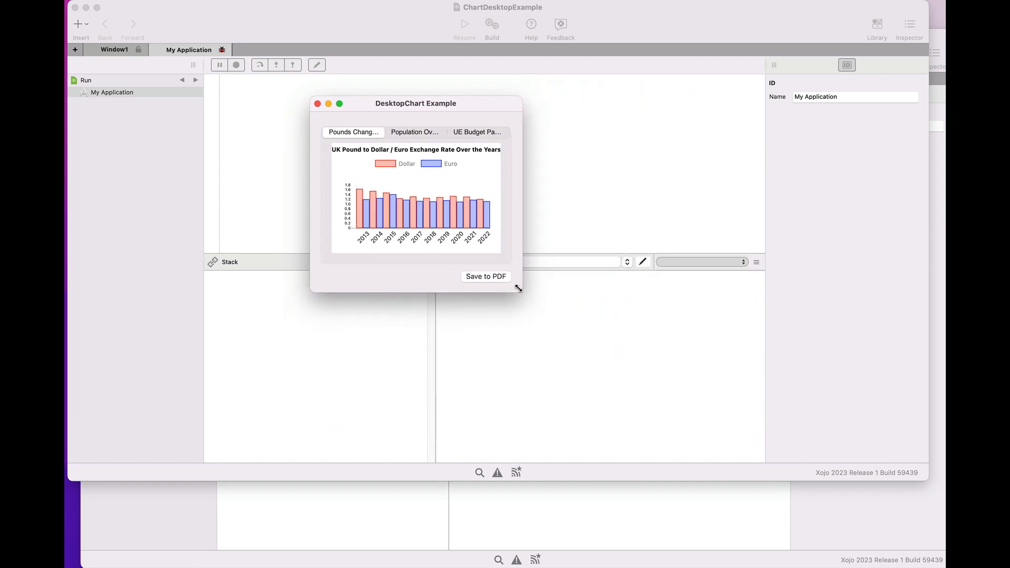
pyautogui.moveTo(518, 289); pyautogui.dragTo(767, 450)
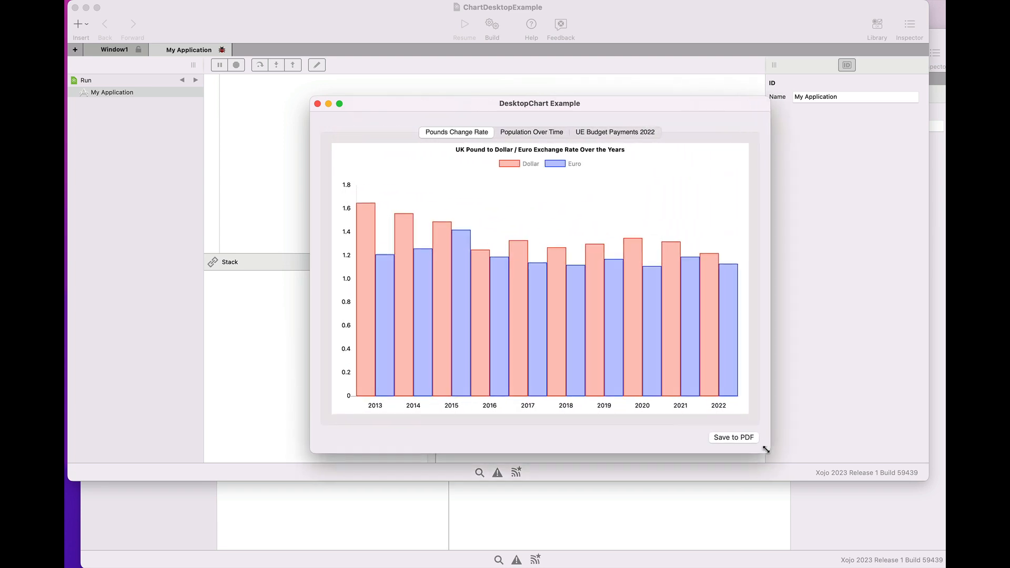
# View the Population Over Time line chart, then the UE Budget Payments 2022 pie chart
pyautogui.click(531, 133)
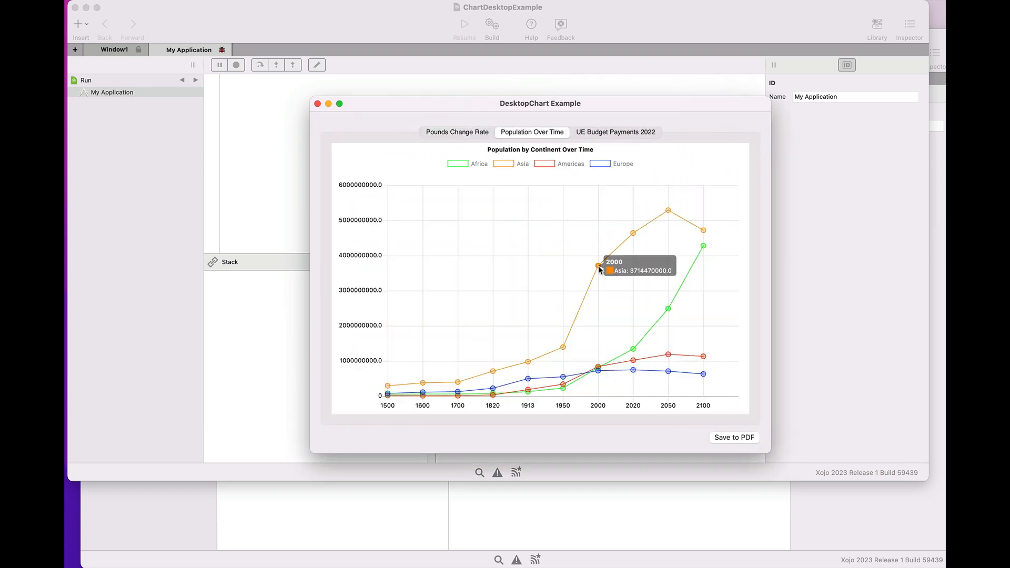
pyautogui.moveTo(663, 225)
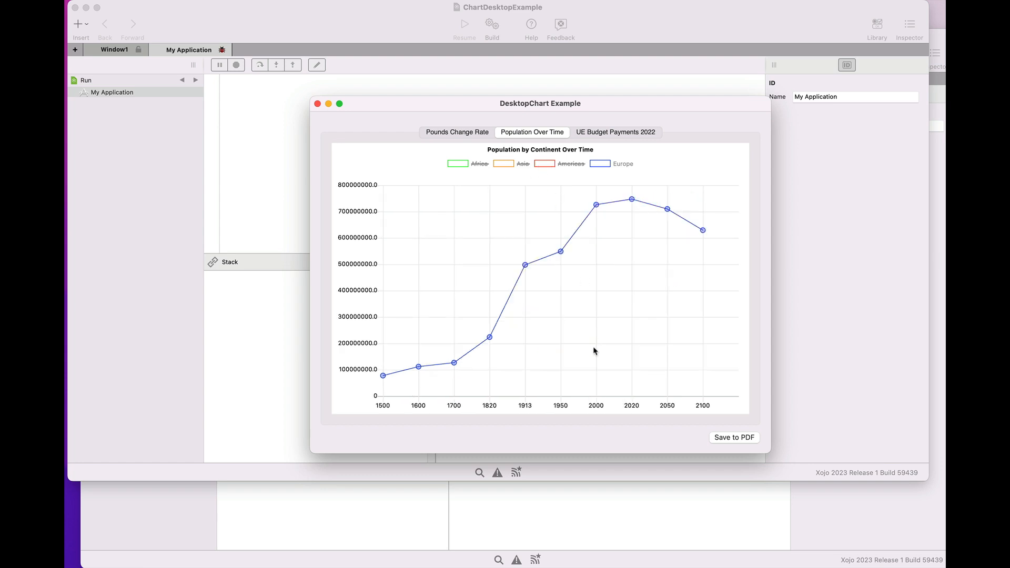
pyautogui.moveTo(544, 187)
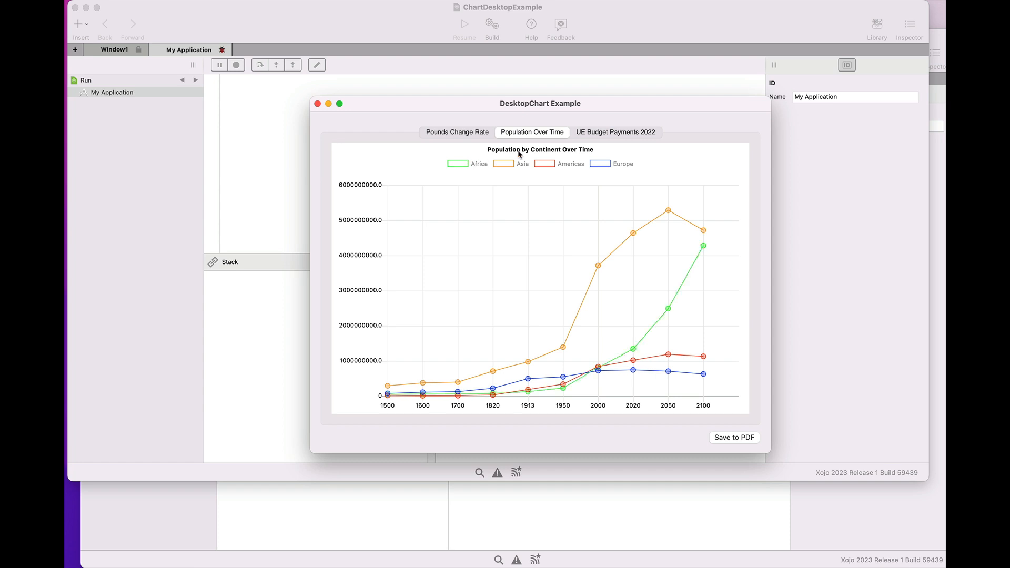
pyautogui.click(615, 132)
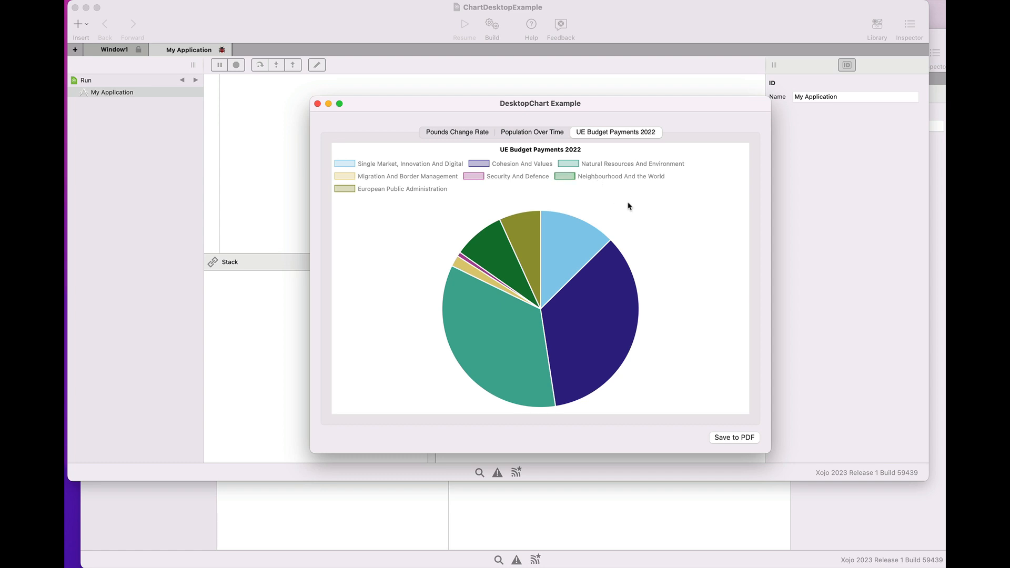
pyautogui.moveTo(495, 254)
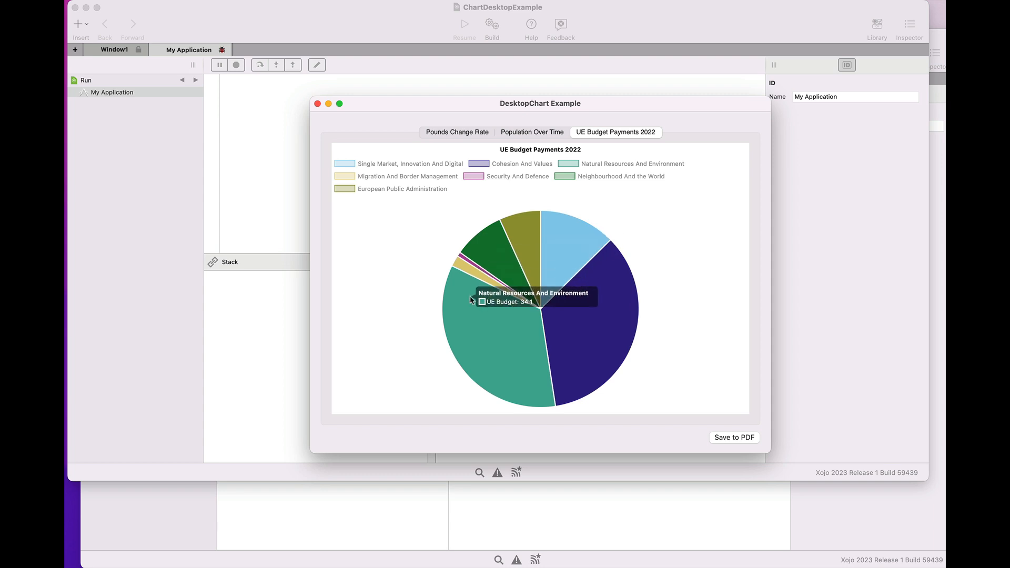
# Return to the Pounds Change Rate bar chart and save it to PDF, opening in Preview
pyautogui.click(531, 132)
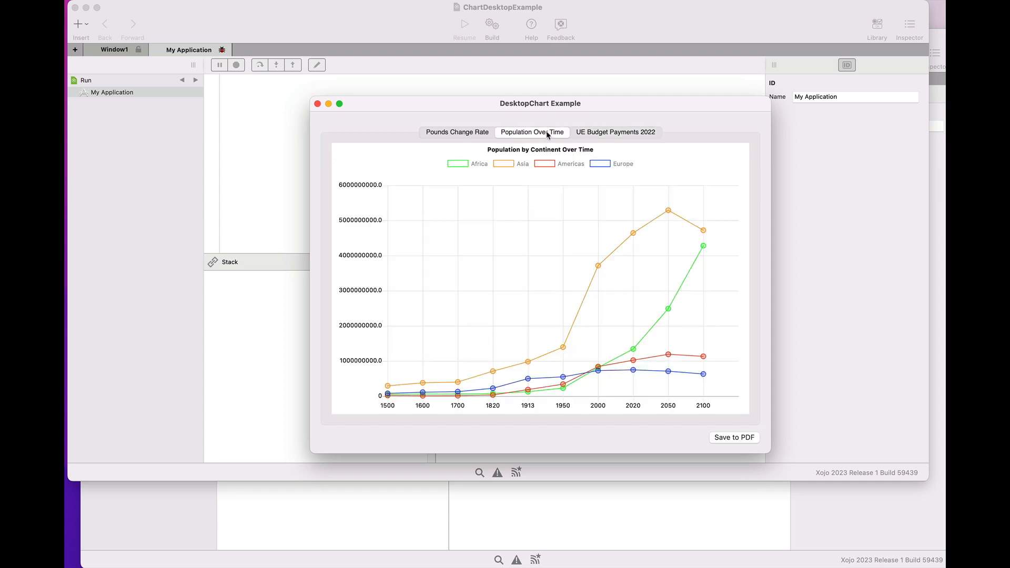
pyautogui.click(455, 133)
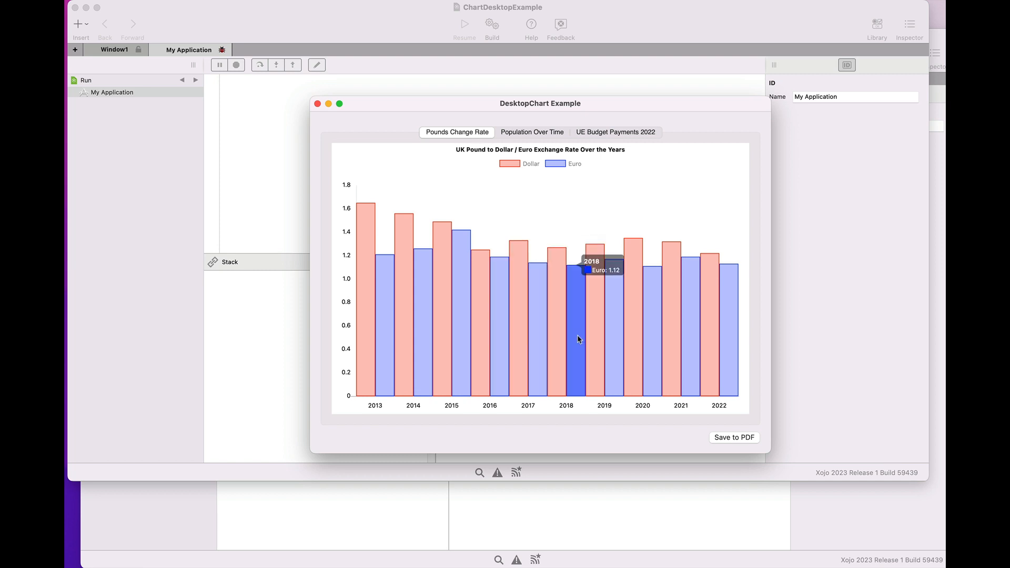
pyautogui.moveTo(720, 438)
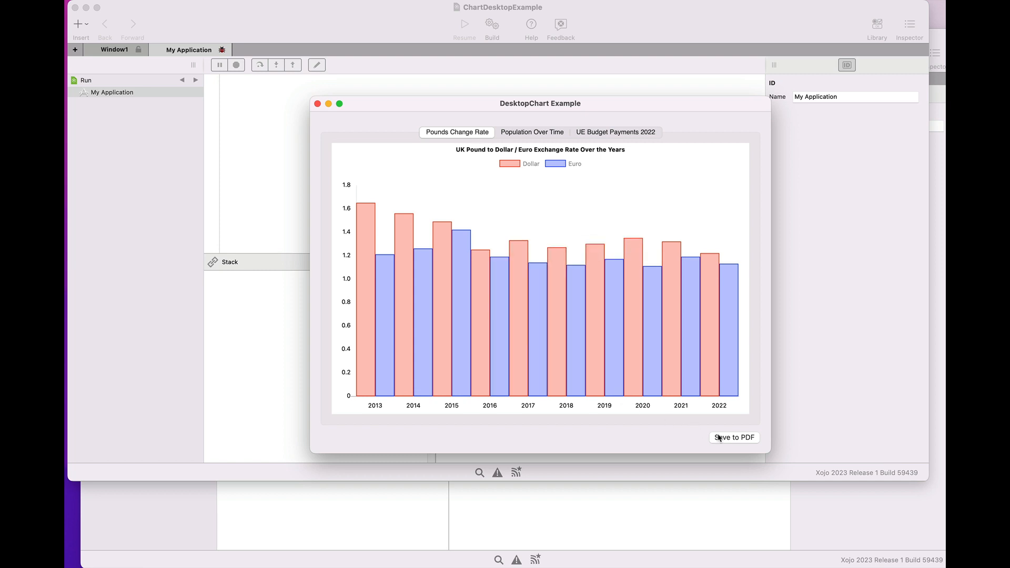
pyautogui.click(734, 437)
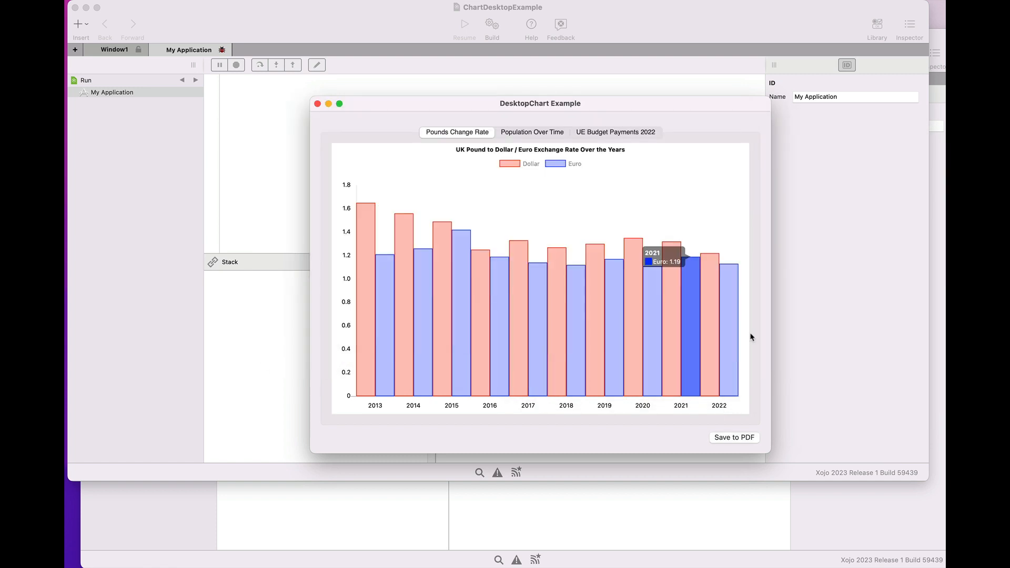
pyautogui.click(734, 438)
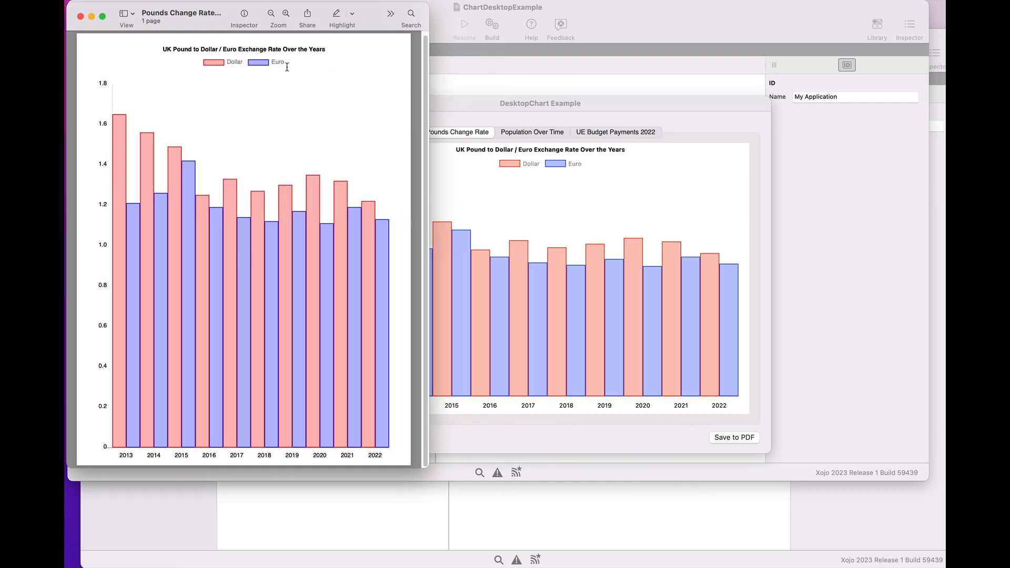
# Zoom into the PDF to check vector sharpness, then show the Population Over Time chart
pyautogui.click(285, 14)
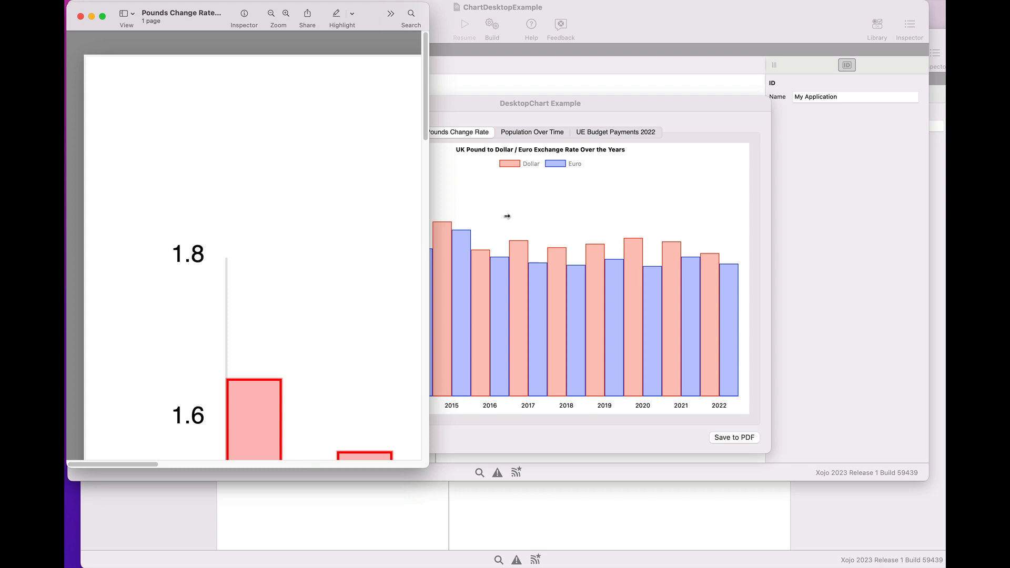
pyautogui.click(533, 133)
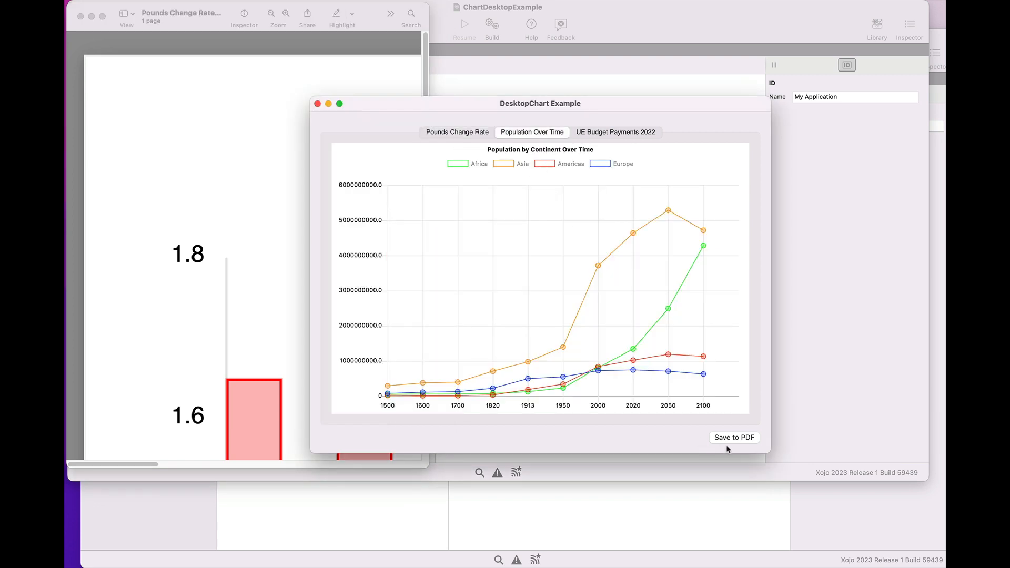
# Save the line chart as 'Population Over Time.pdf' on the Desktop
pyautogui.click(733, 438)
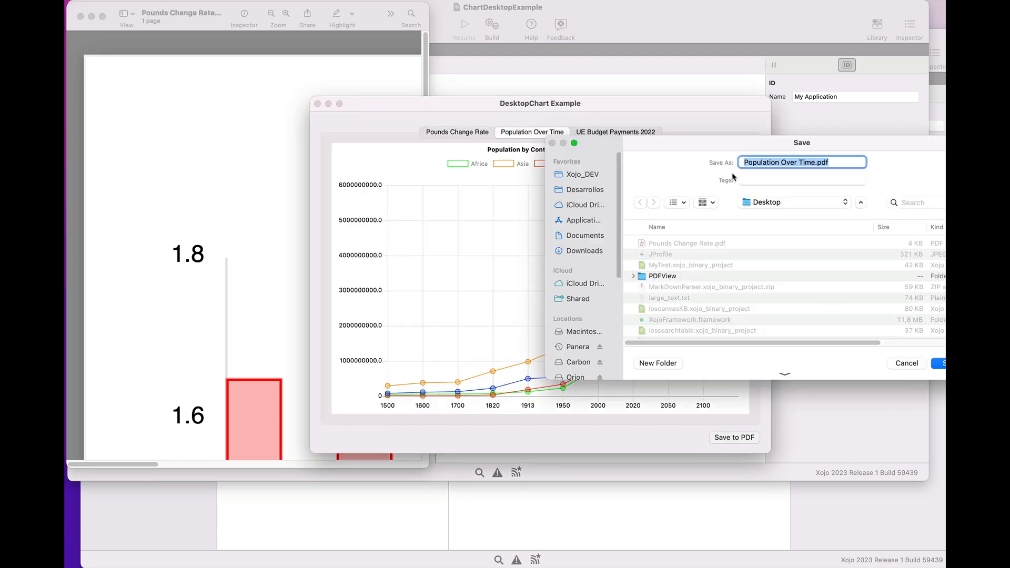
pyautogui.click(906, 363)
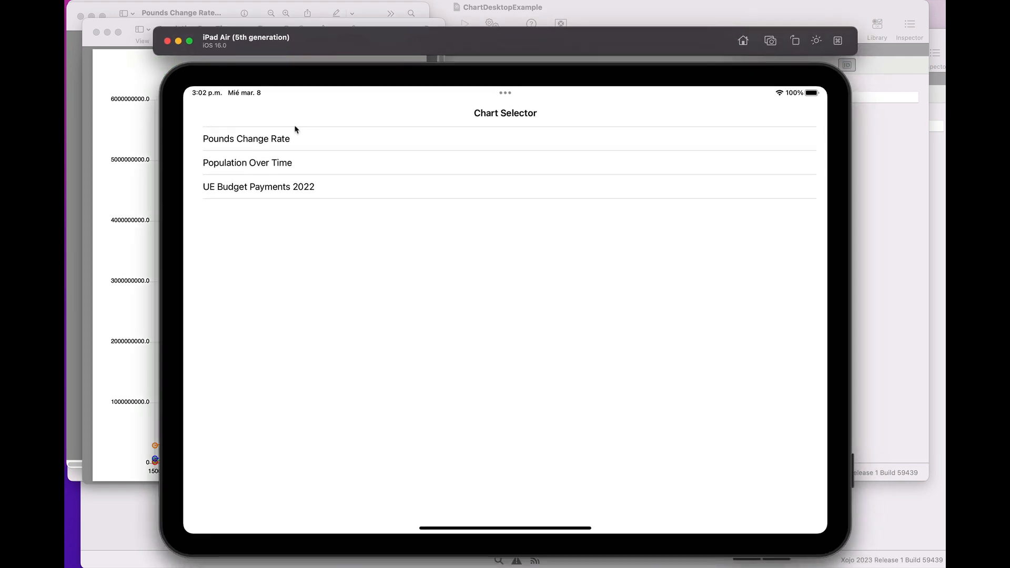
# View the Pounds Change Rate and Population Over Time charts in the iPad Chart Selector
pyautogui.click(246, 139)
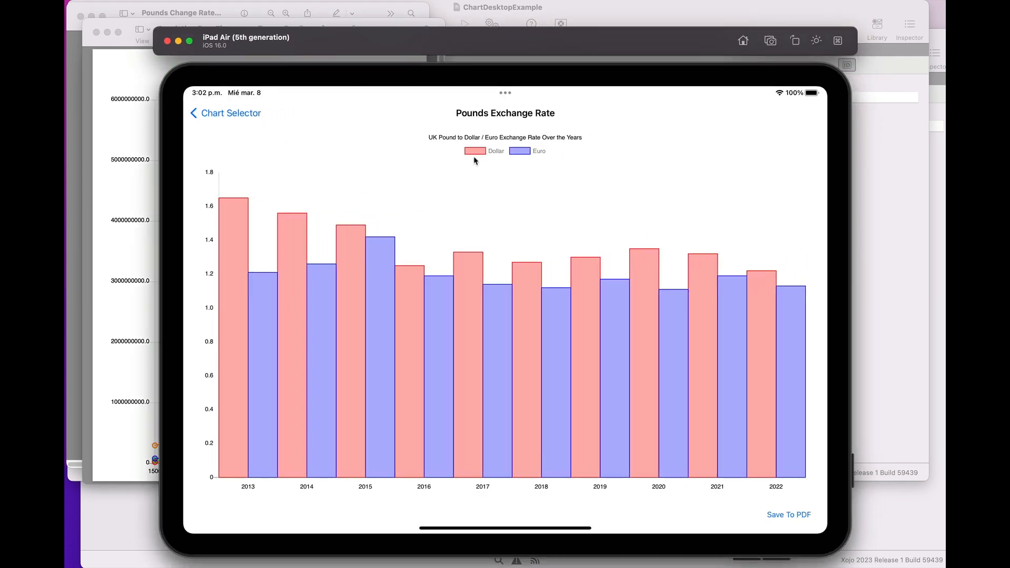
pyautogui.click(484, 150)
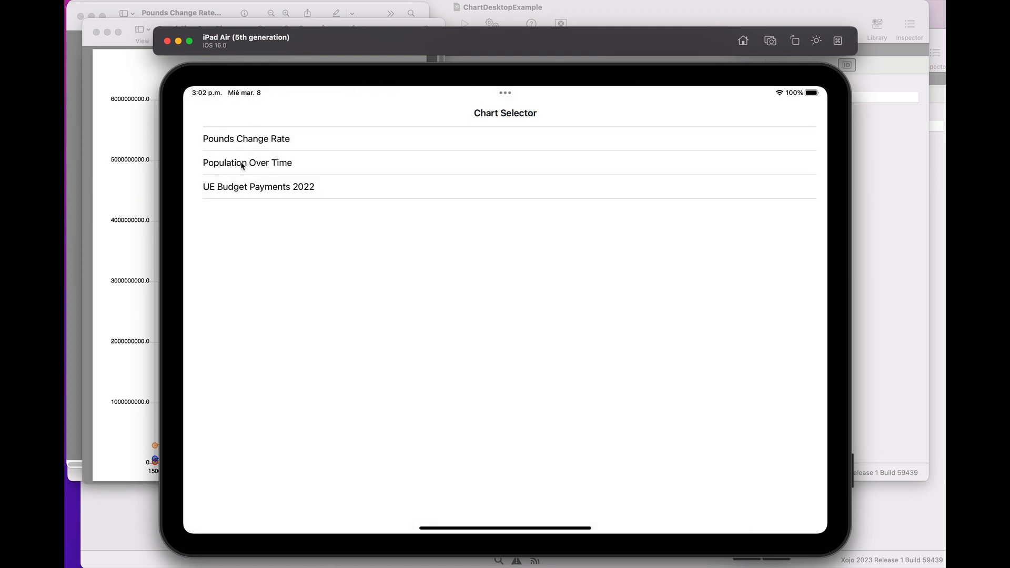
pyautogui.click(246, 162)
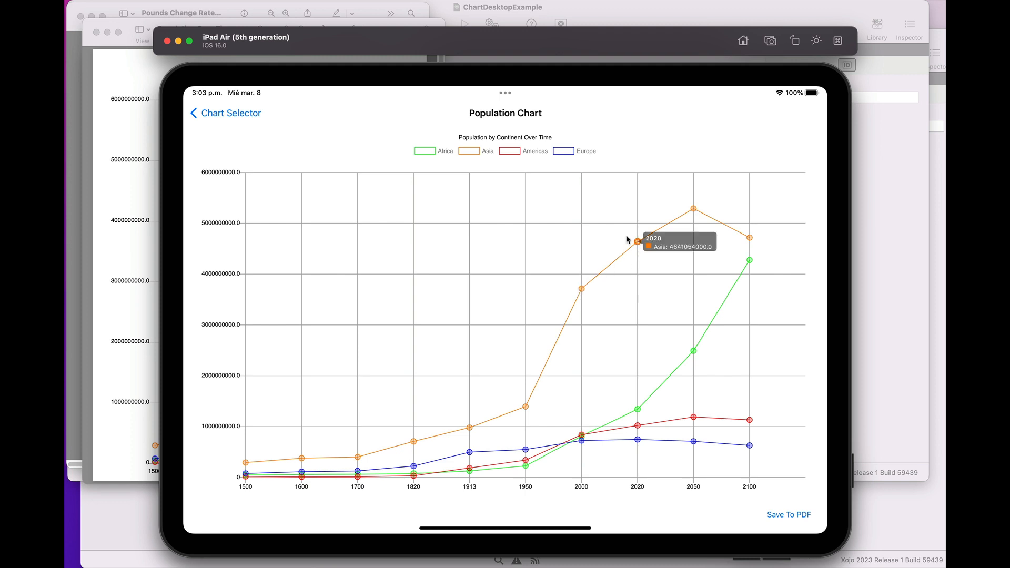
pyautogui.click(509, 151)
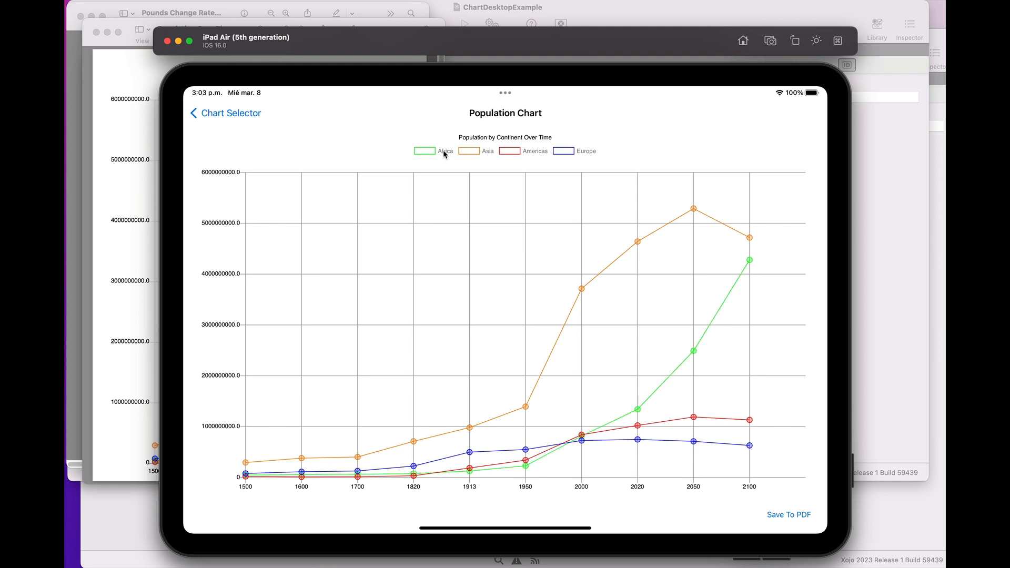
pyautogui.moveTo(415, 149)
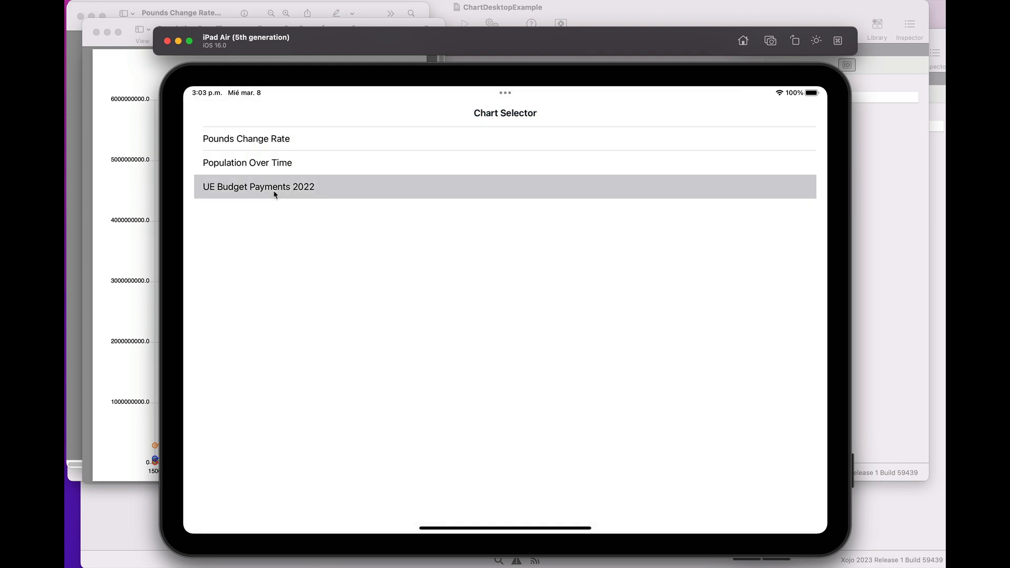
# View the UE Budget Payments 2022 pie, toggle a category, and save the pounds chart to PDF
pyautogui.click(257, 187)
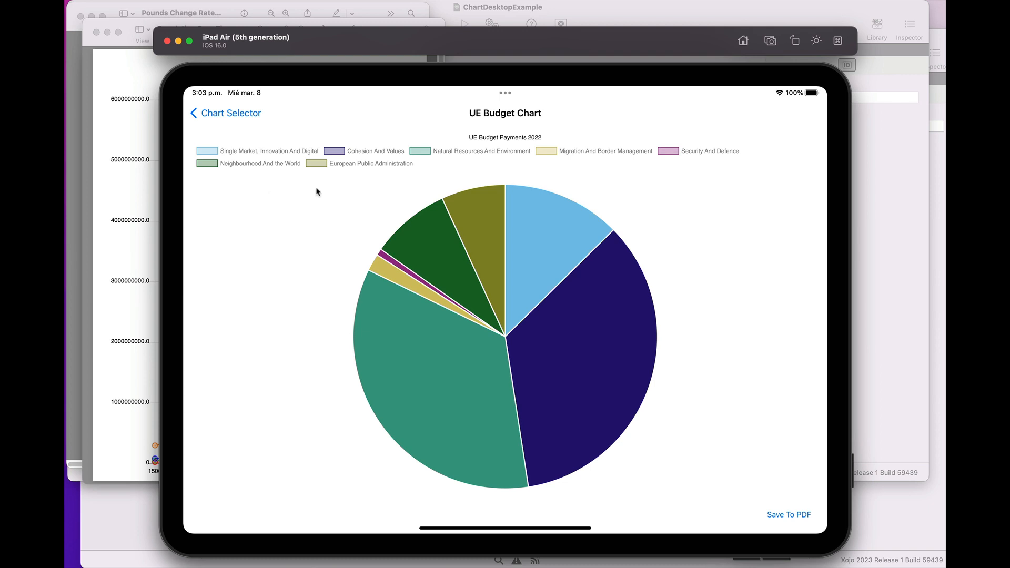
pyautogui.click(308, 151)
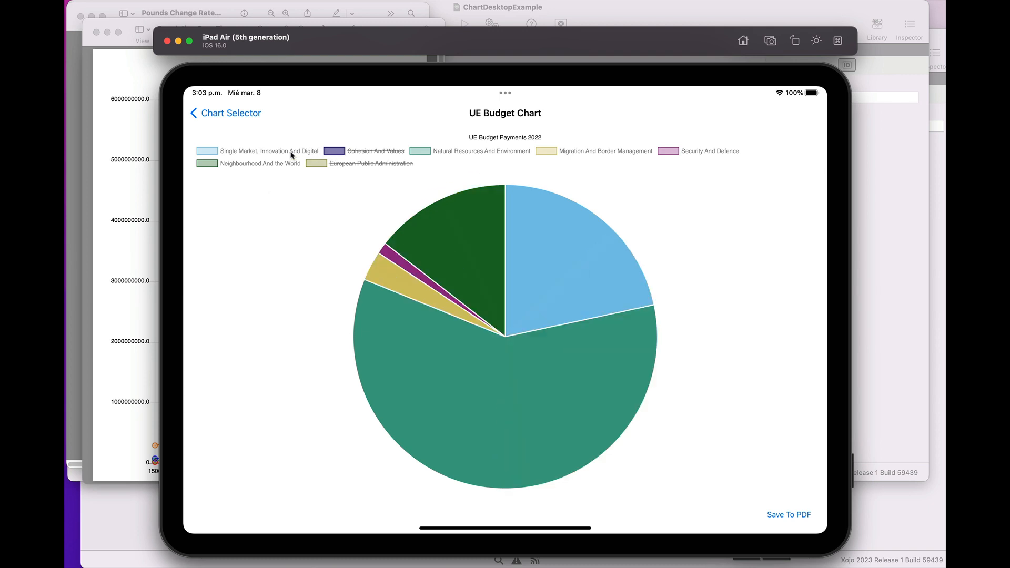
pyautogui.click(268, 150)
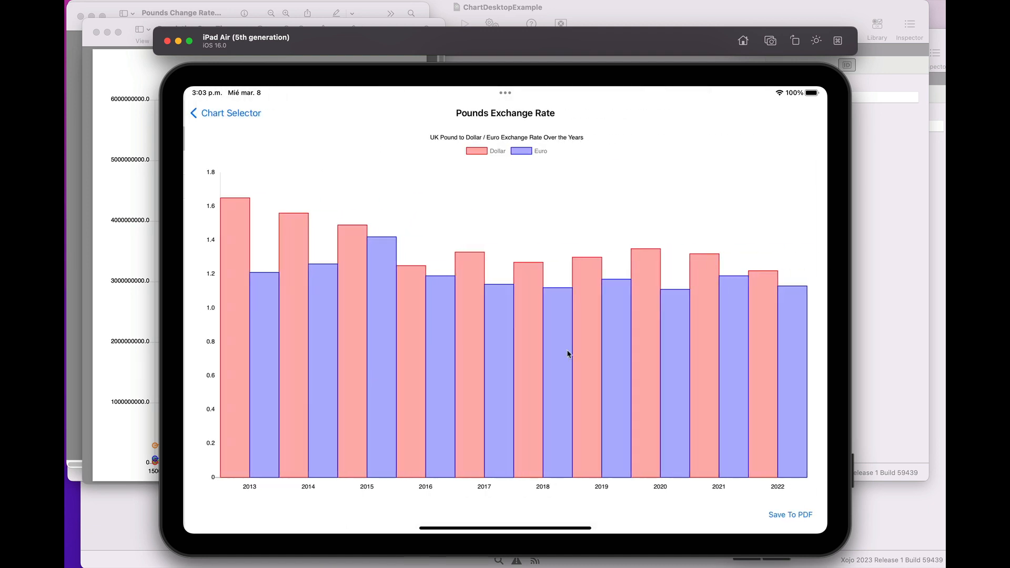
pyautogui.click(790, 515)
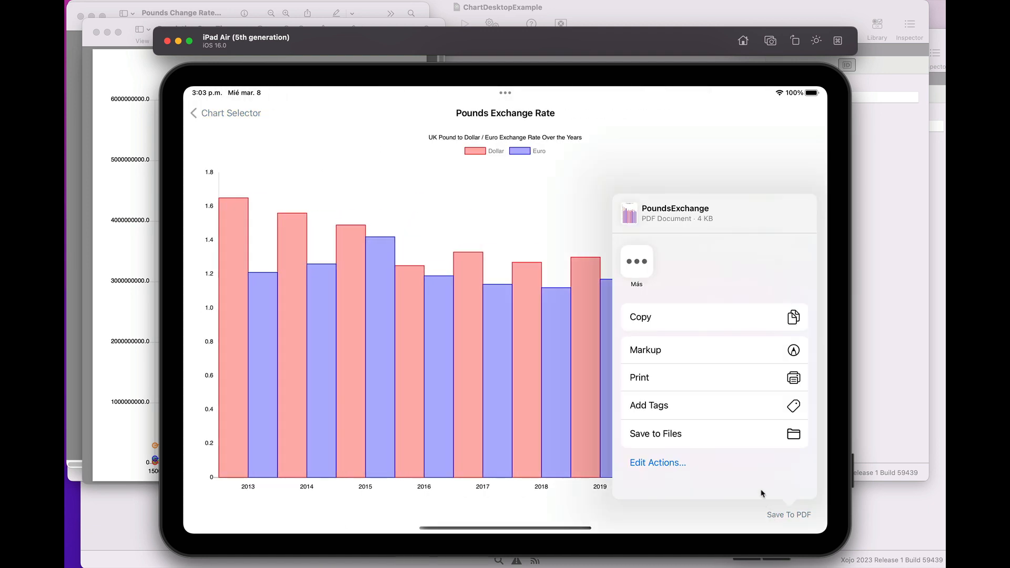
# Choose Save to Files and store PoundsExchange.pdf on the iPad
pyautogui.click(654, 433)
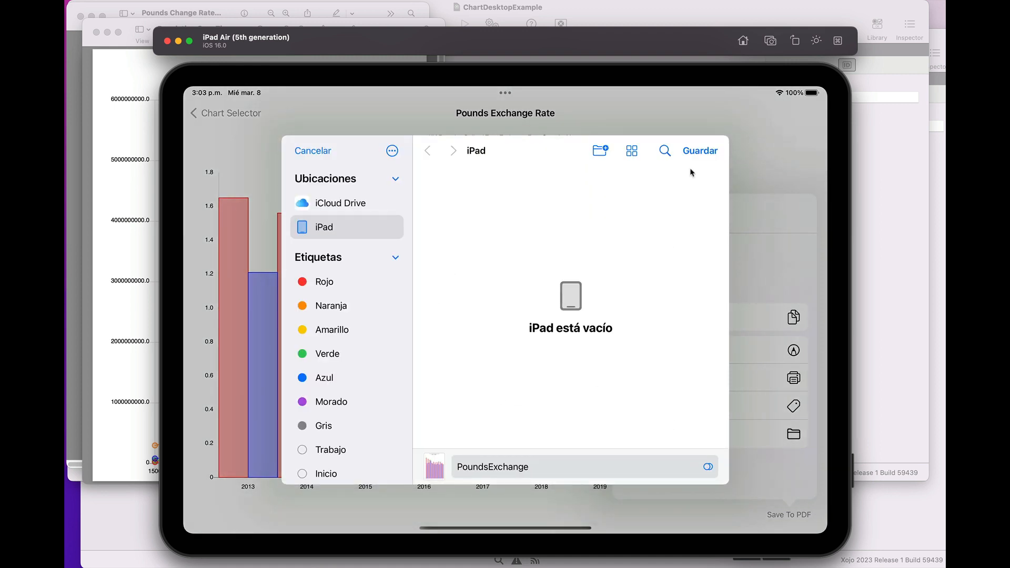
pyautogui.click(312, 150)
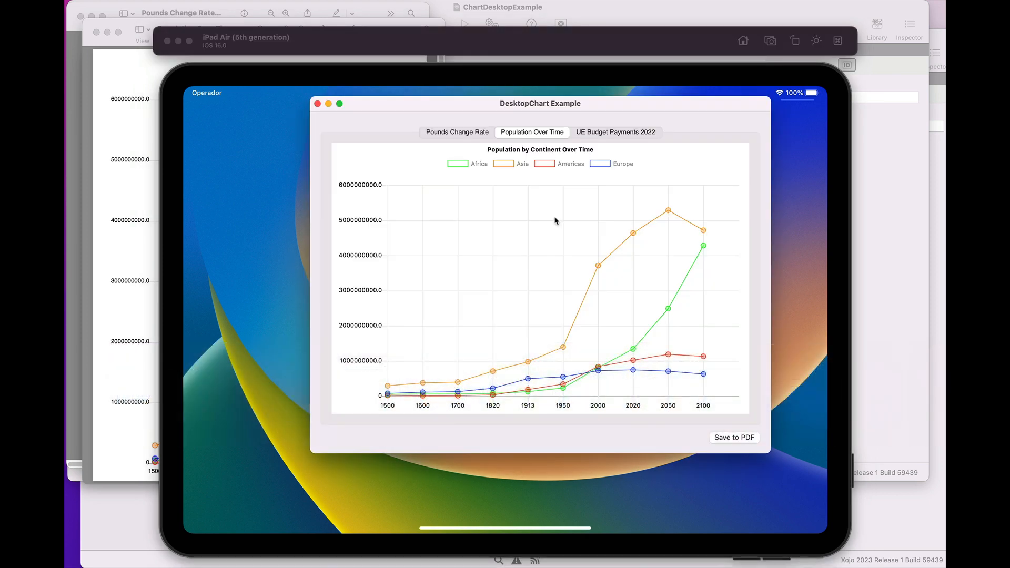
pyautogui.moveTo(529, 211)
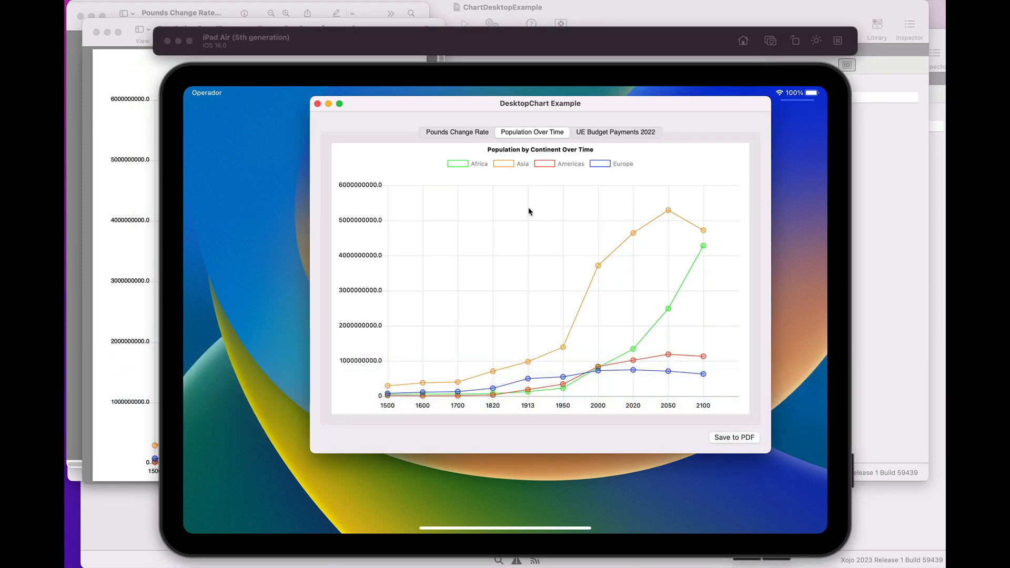